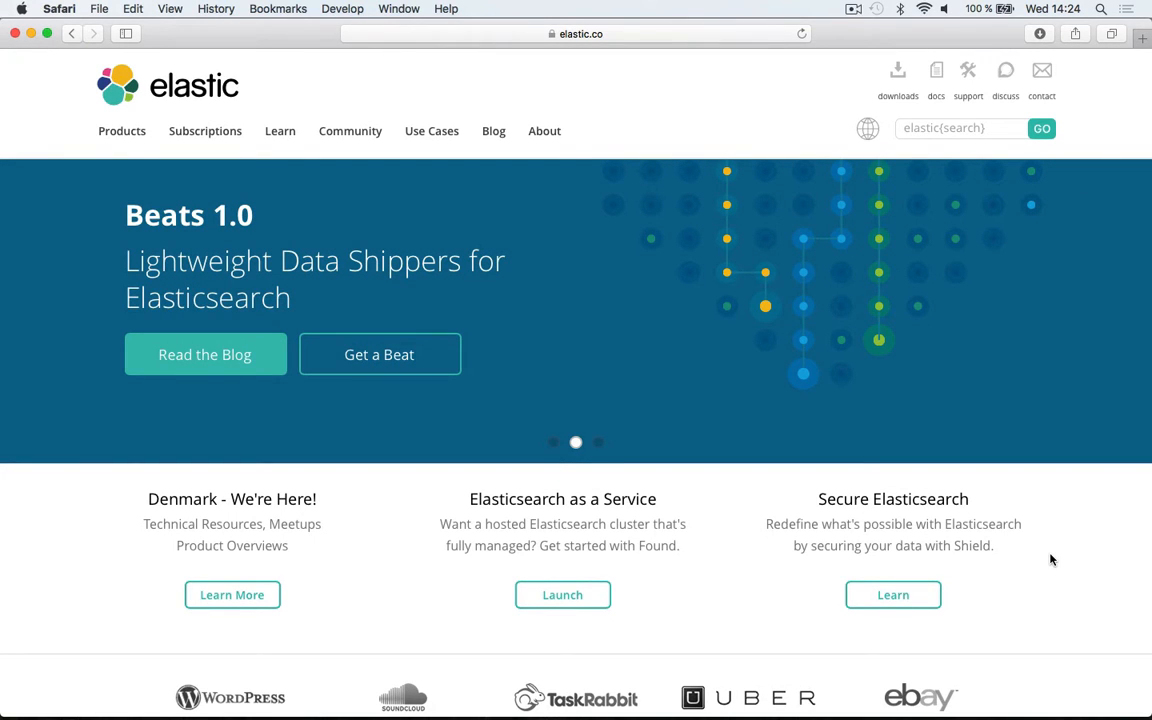
# Open the Products dropdown in the elastic.co top navigation bar
pyautogui.click(597, 442)
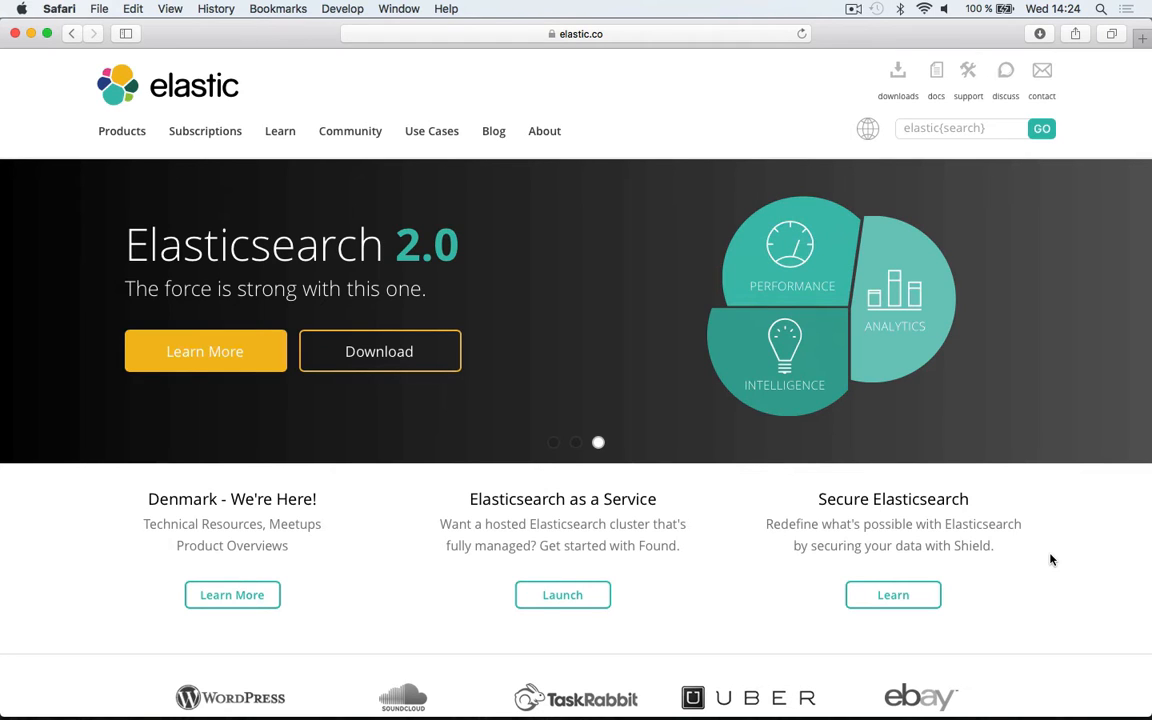
pyautogui.moveTo(846, 280)
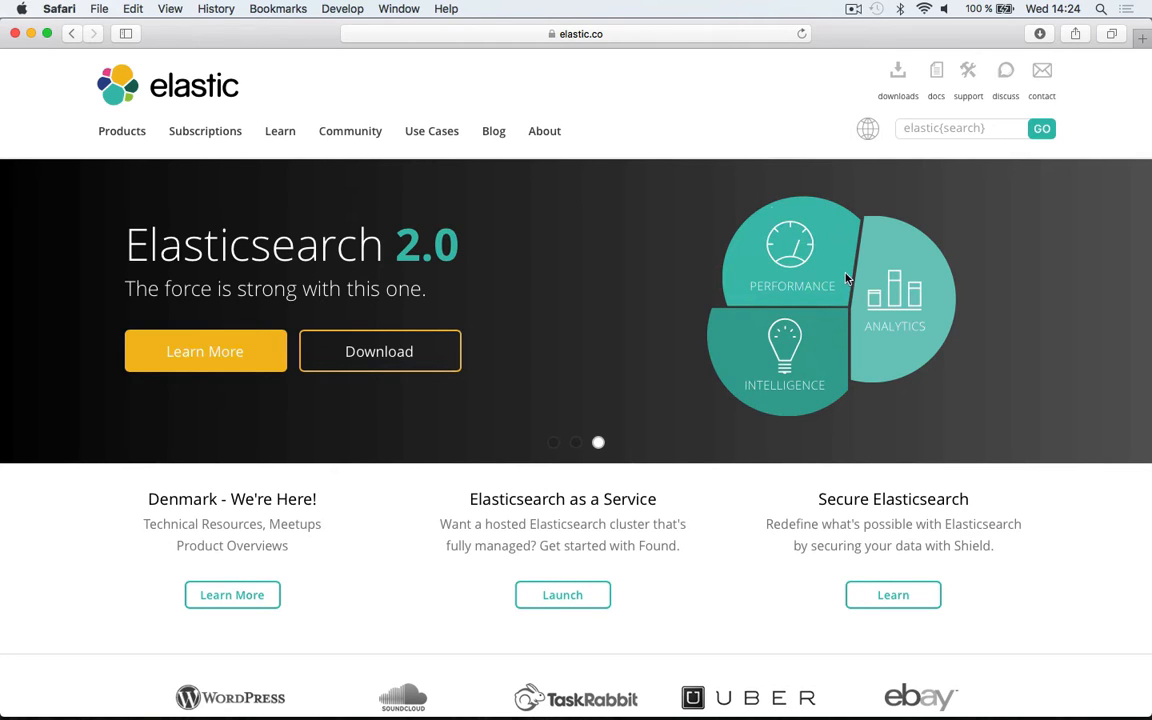
pyautogui.moveTo(224, 192)
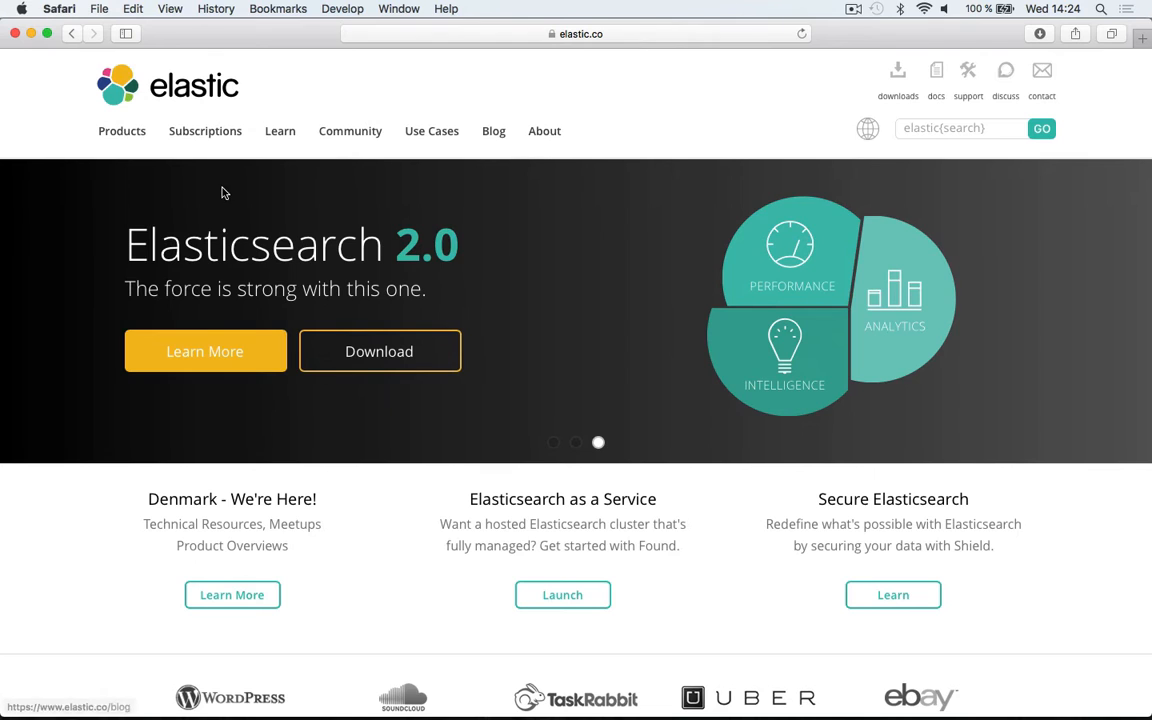
pyautogui.click(121, 130)
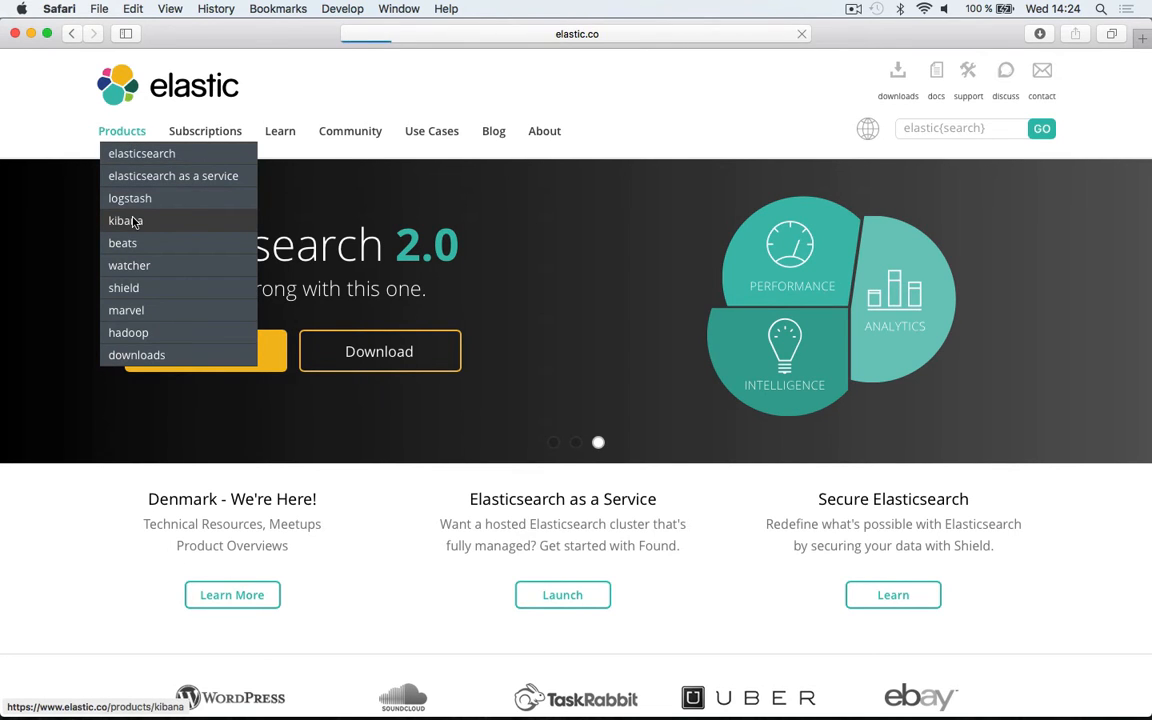
# Go from the Kibana product page to its downloads page and scroll to the 4.3.0 links
pyautogui.click(125, 220)
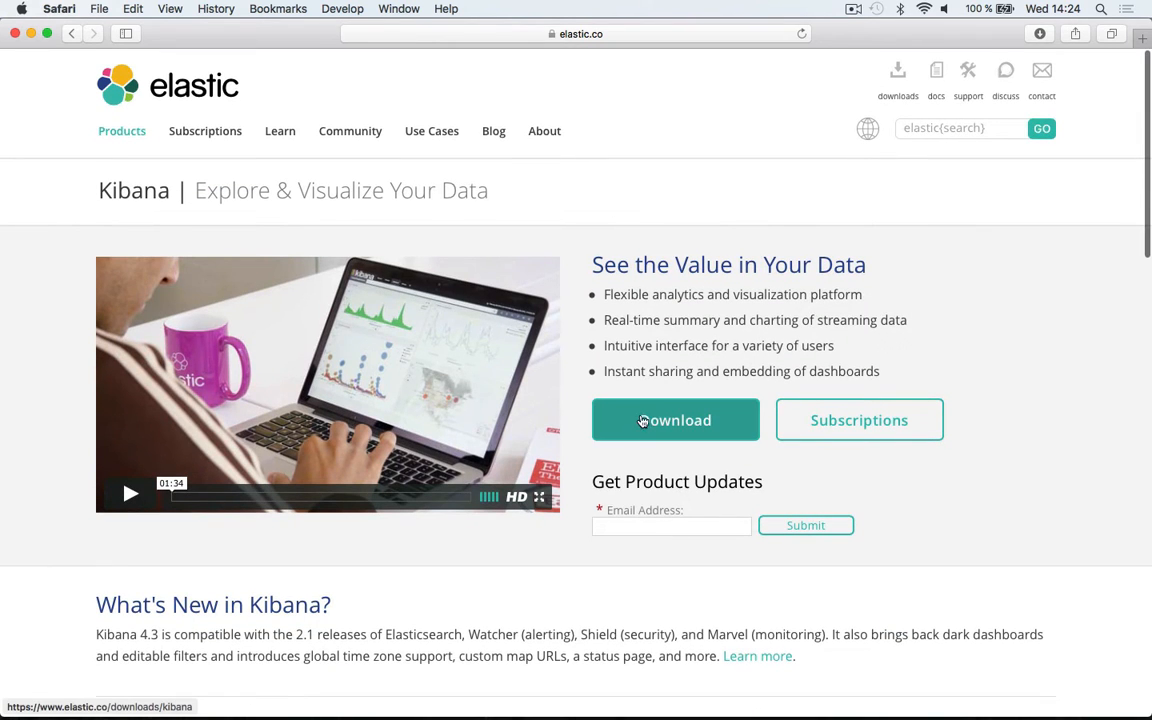
pyautogui.click(675, 420)
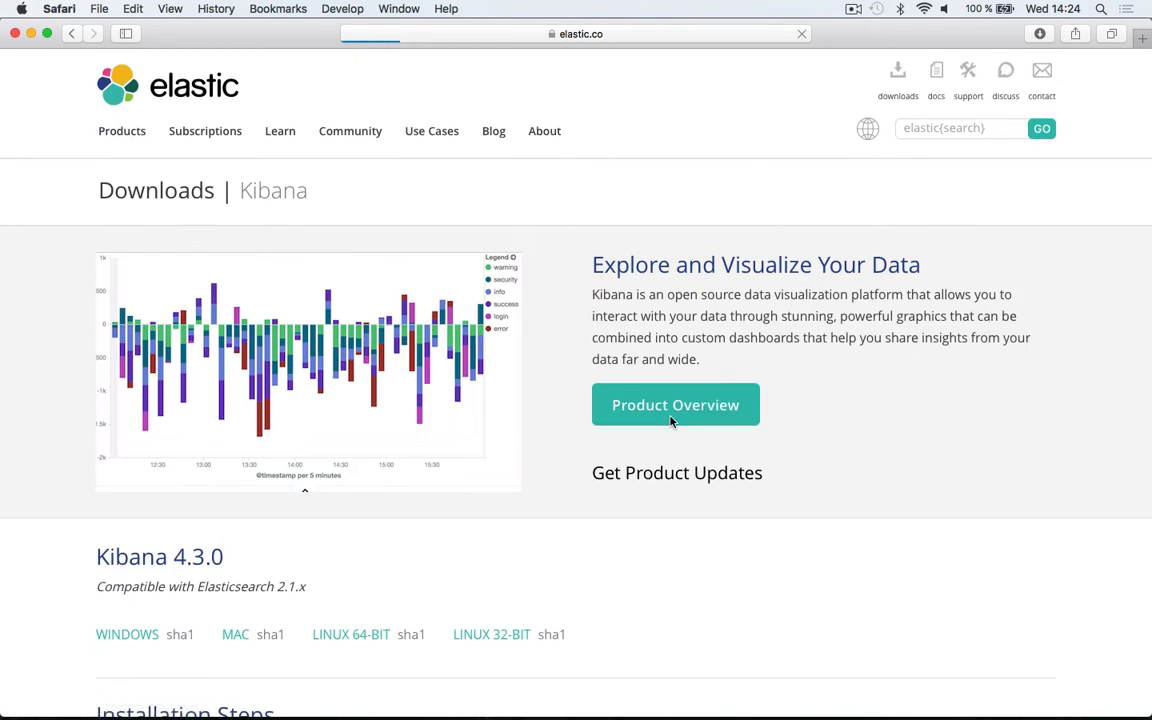
pyautogui.scroll(-3)
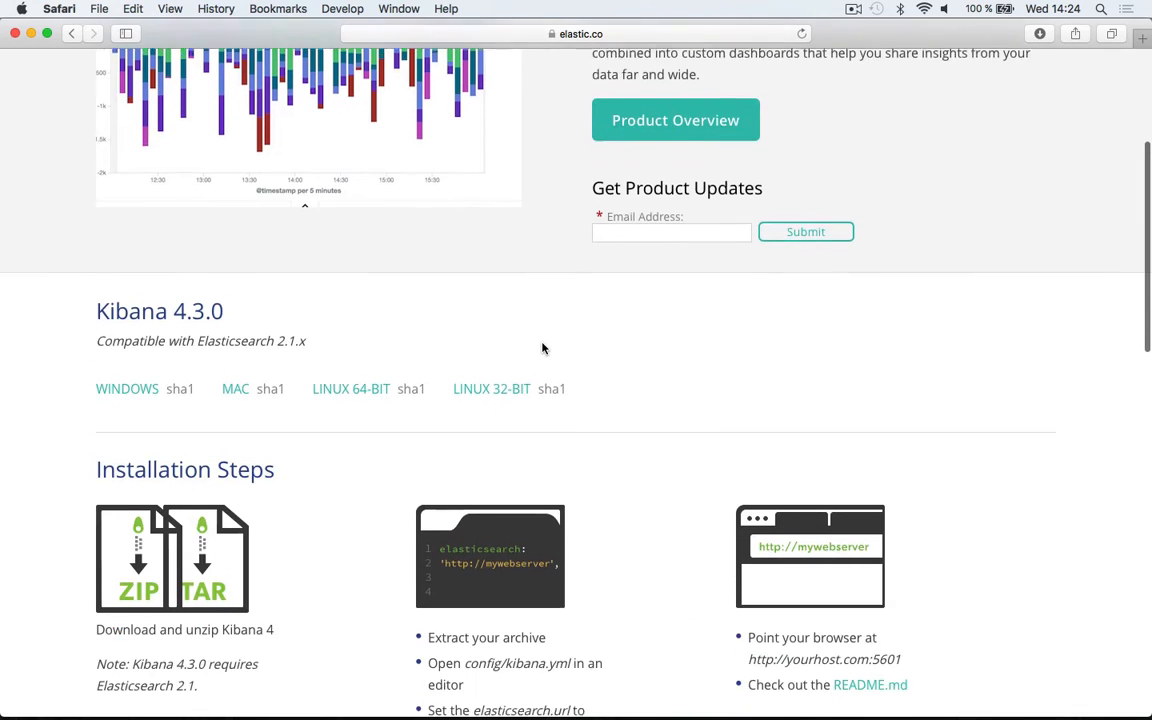
pyautogui.scroll(-3)
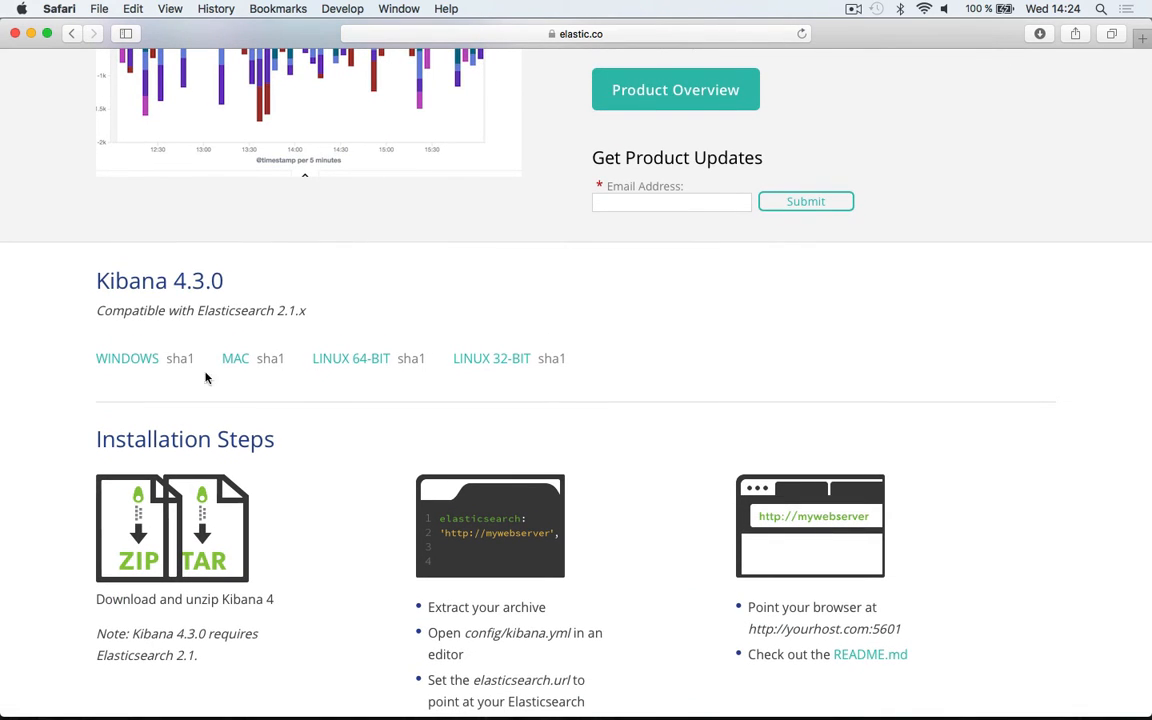
pyautogui.moveTo(485, 392)
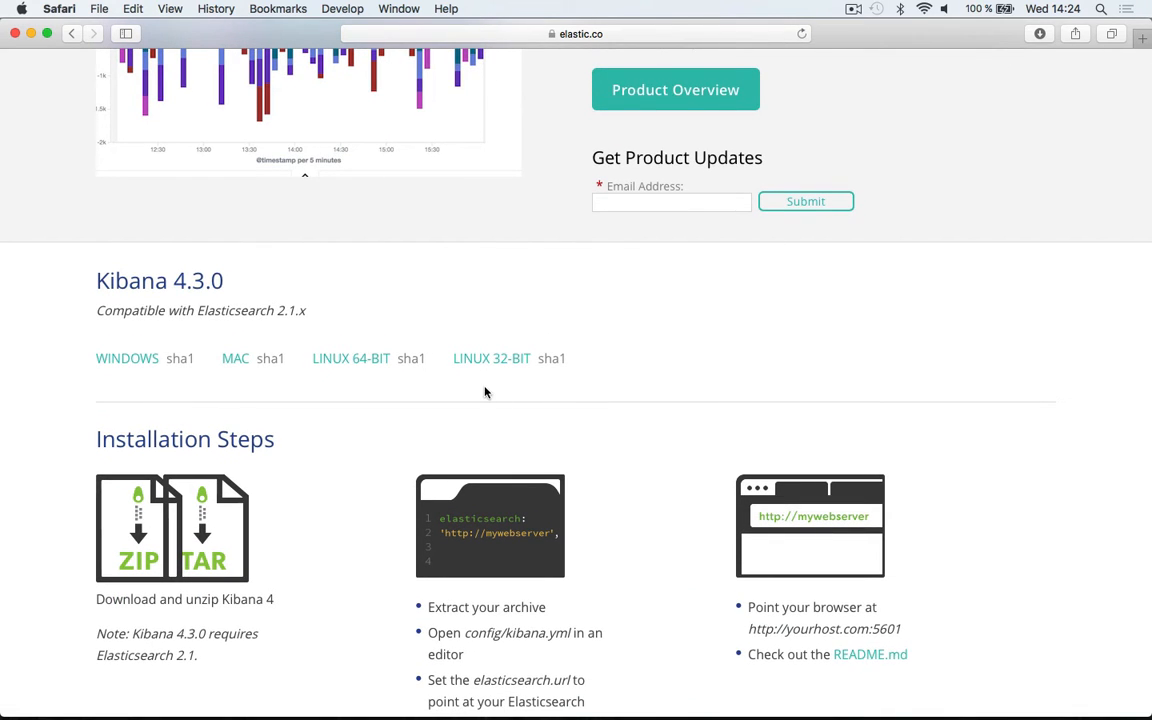
pyautogui.moveTo(228, 393)
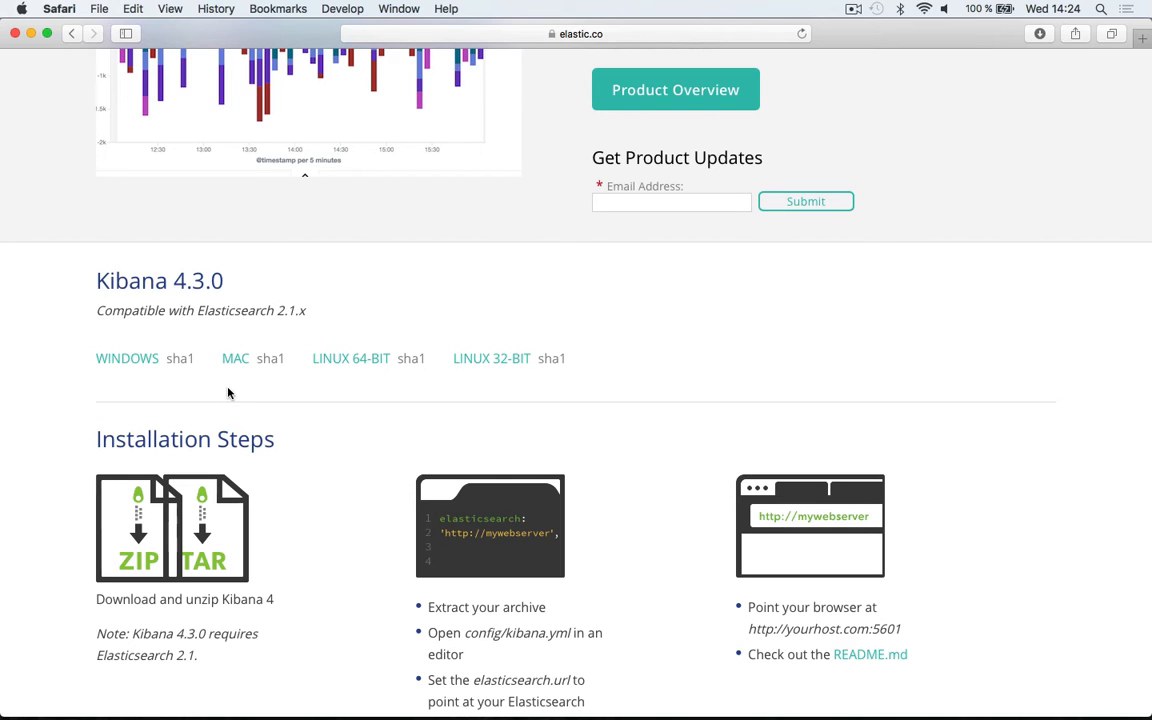
pyautogui.moveTo(235, 358)
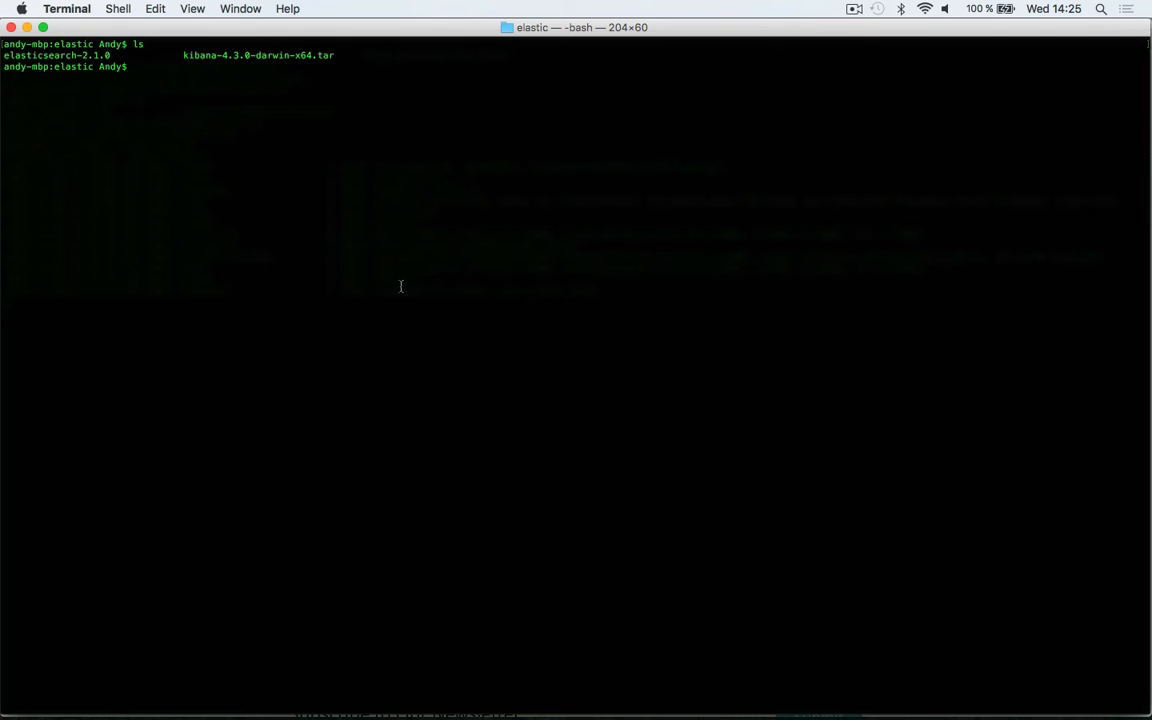
# Extract kibana-4.3.0-darwin-x64.tar with tar -zxvf in the elastic folder
pyautogui.write('tar -')
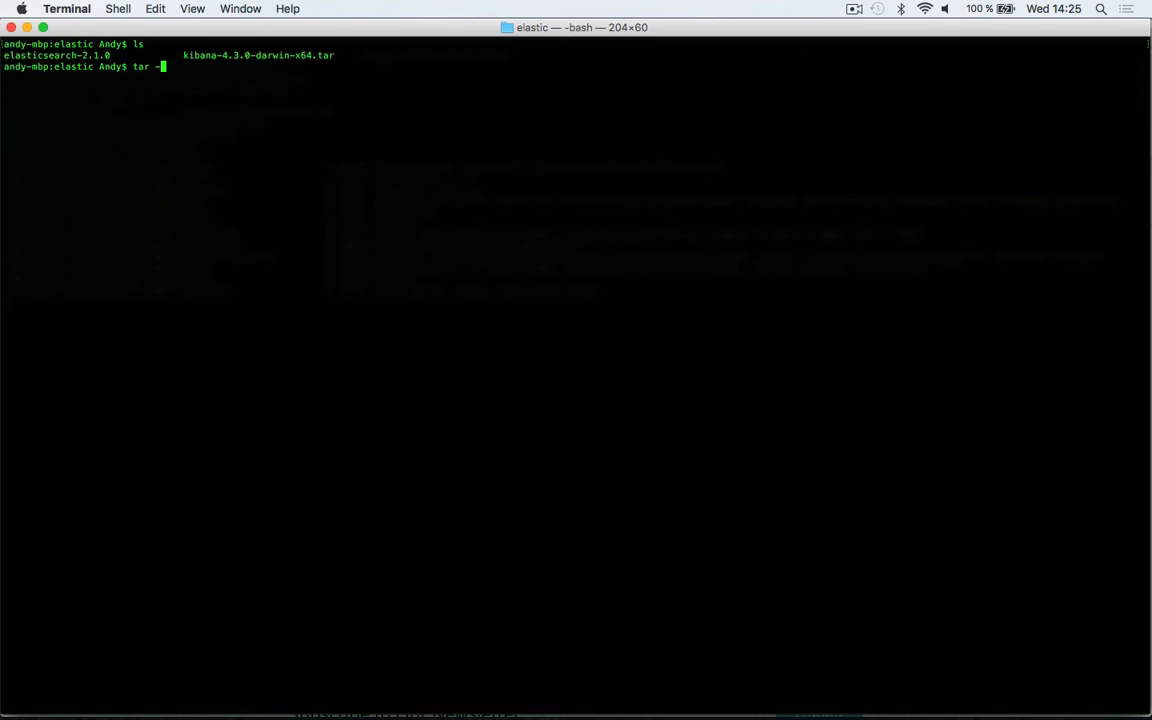
pyautogui.write('zx')
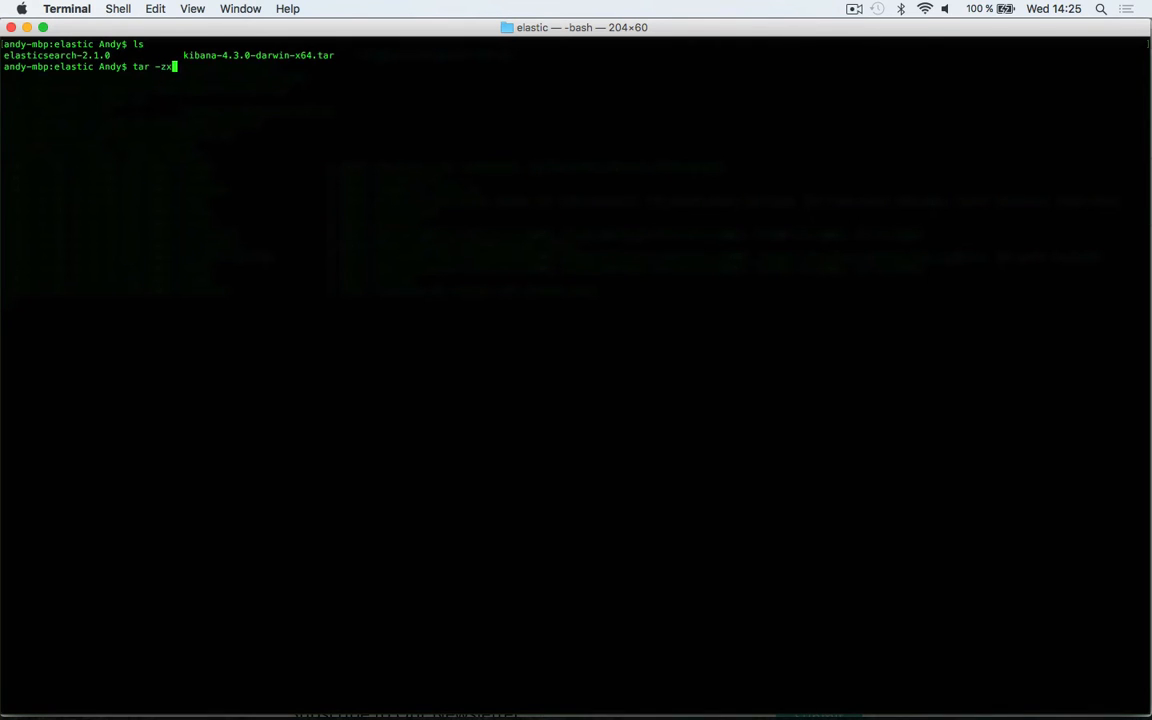
pyautogui.write('vf kibana-4.3.0-darwin-x64.tar')
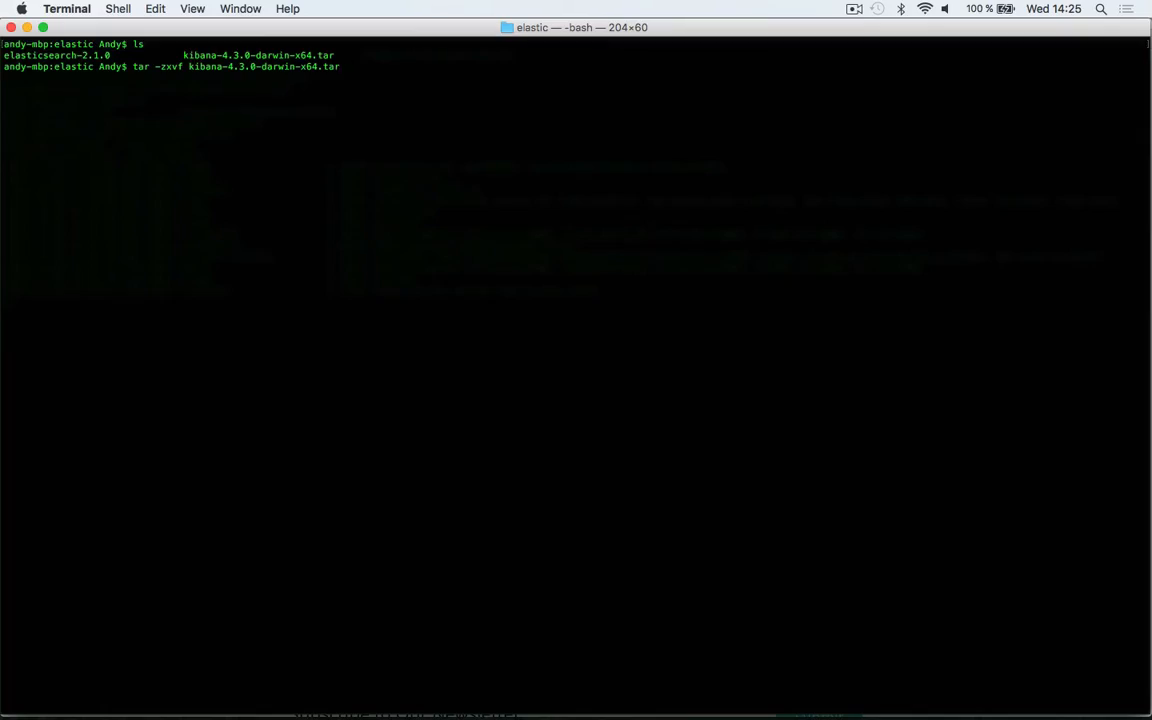
pyautogui.press('Return')
pyautogui.write('ls')
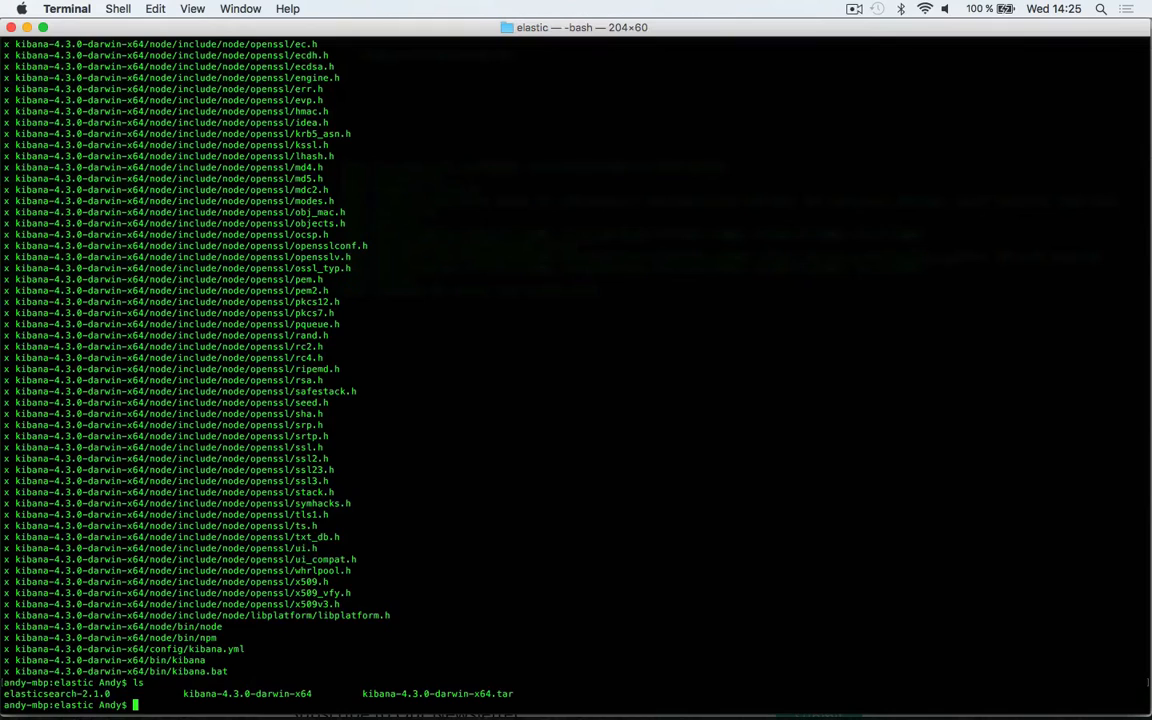
# Change into kibana-4.3.0-darwin-x64/config, list its files, and type vi kibana.yml
pyautogui.write('cd kibana-4.3.0-darwin-x64')
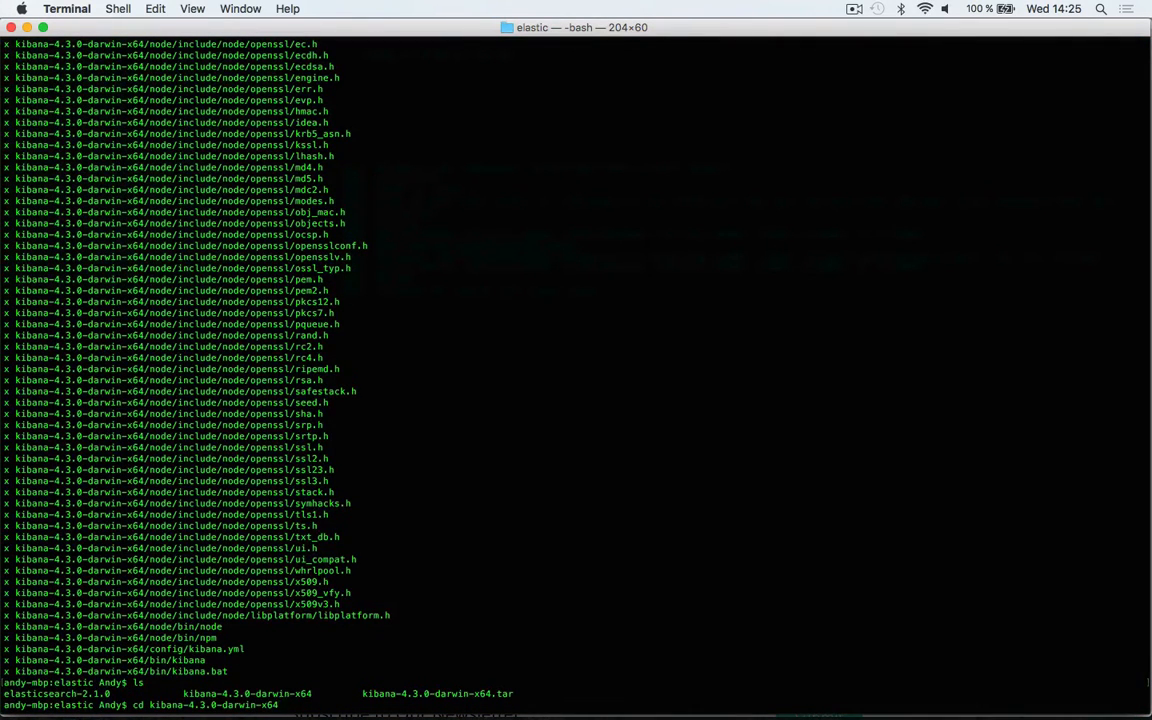
pyautogui.press('Return')
pyautogui.write('ls')
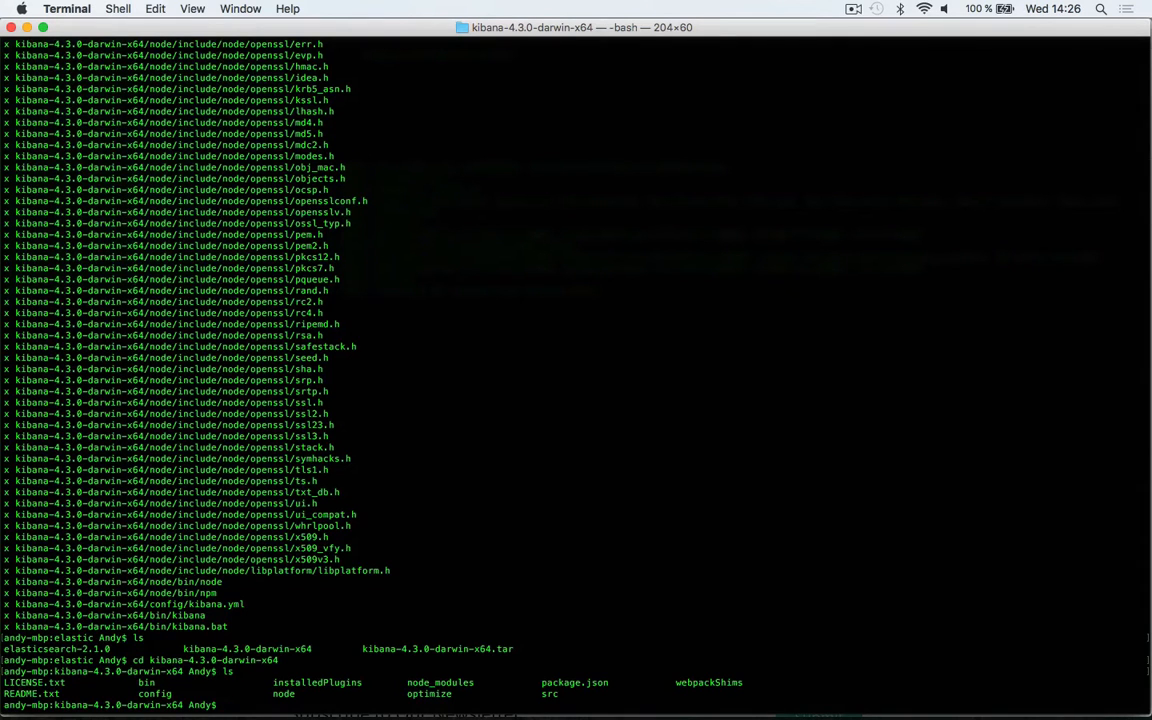
pyautogui.write('cd config')
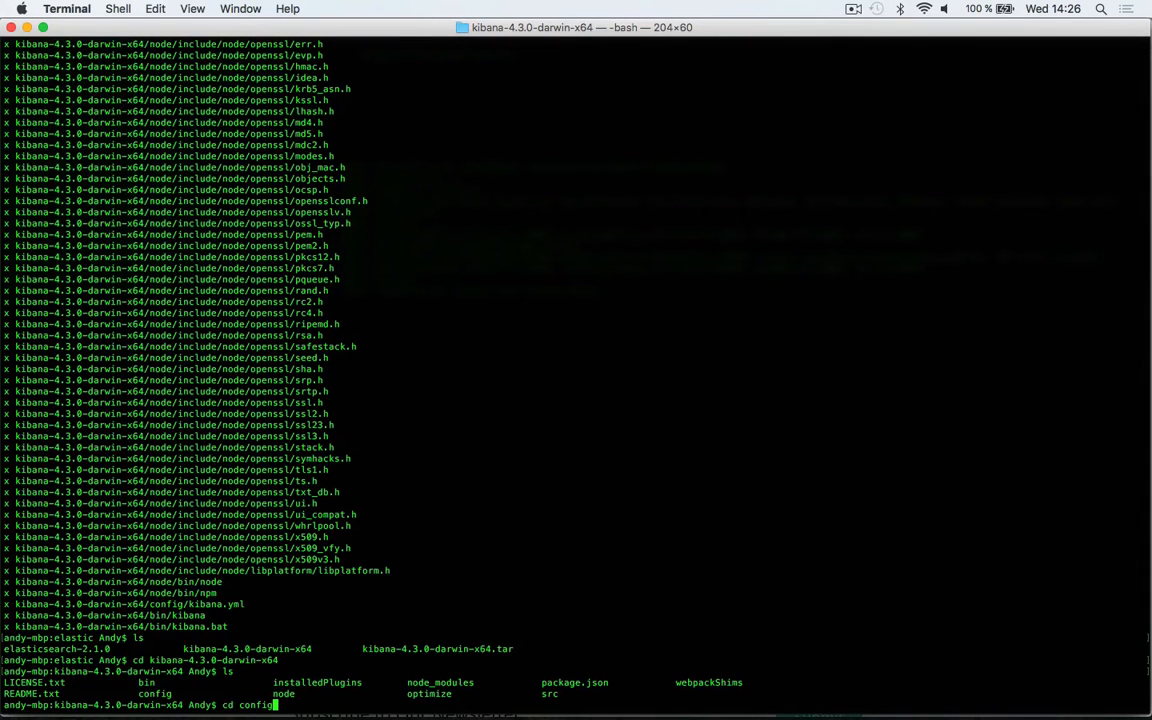
pyautogui.press('Return')
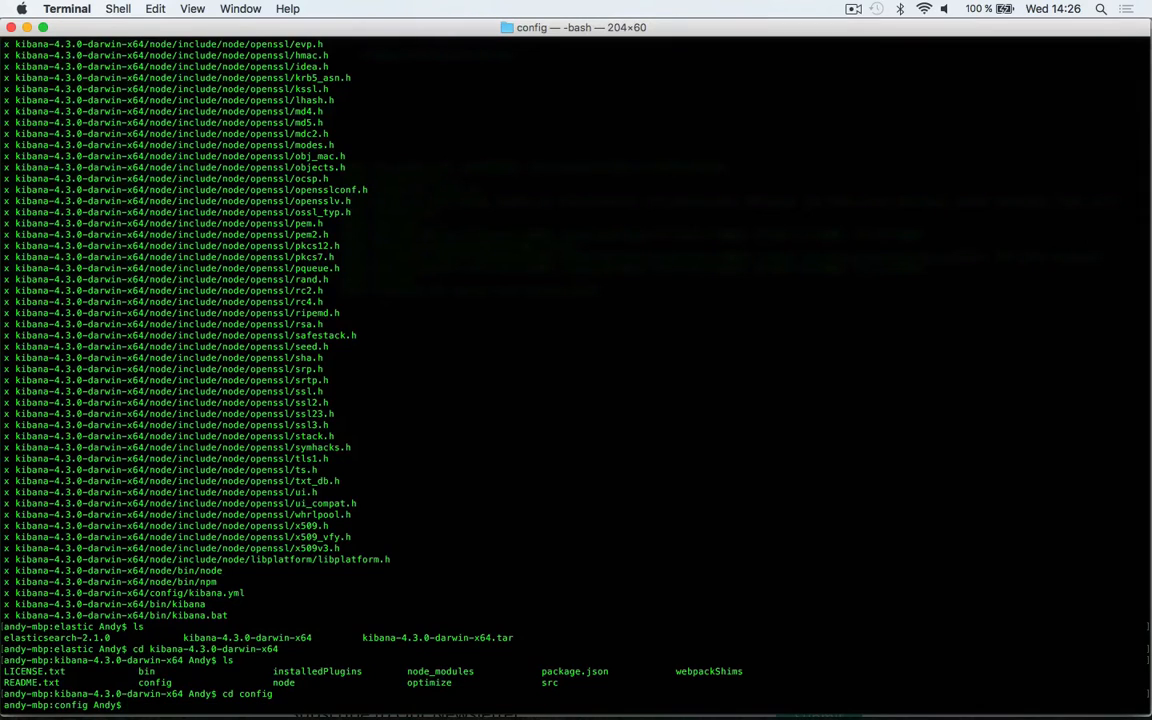
pyautogui.write('ls')
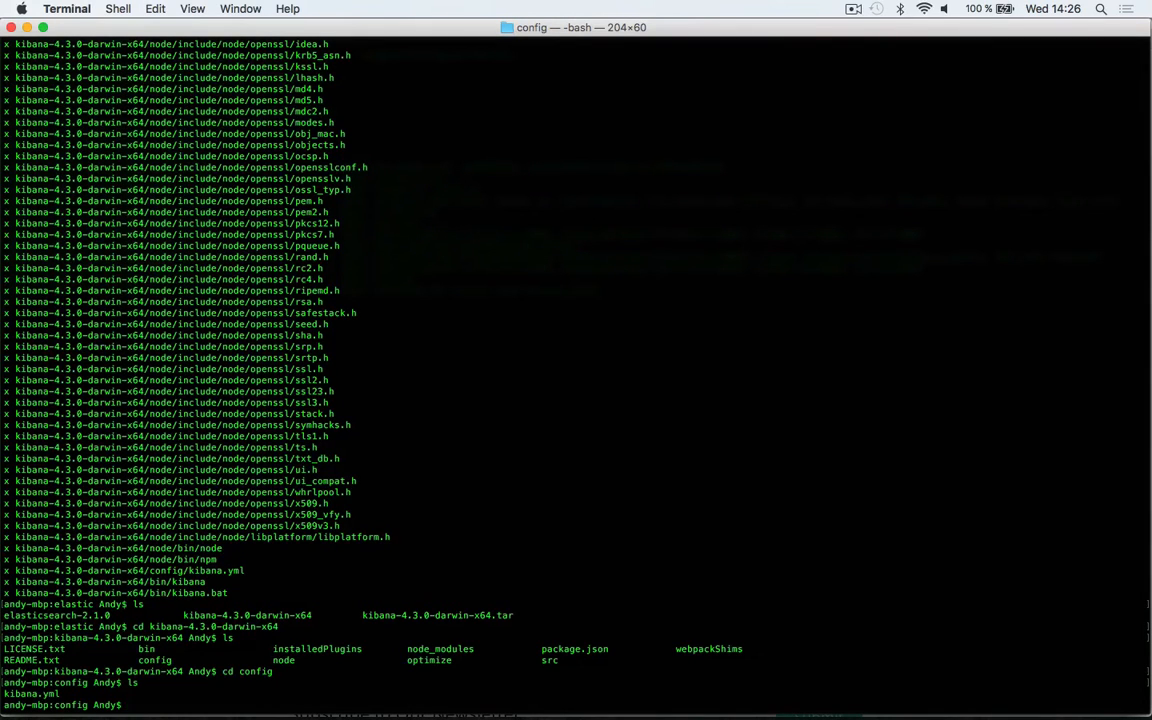
pyautogui.write('vi kibana.yml')
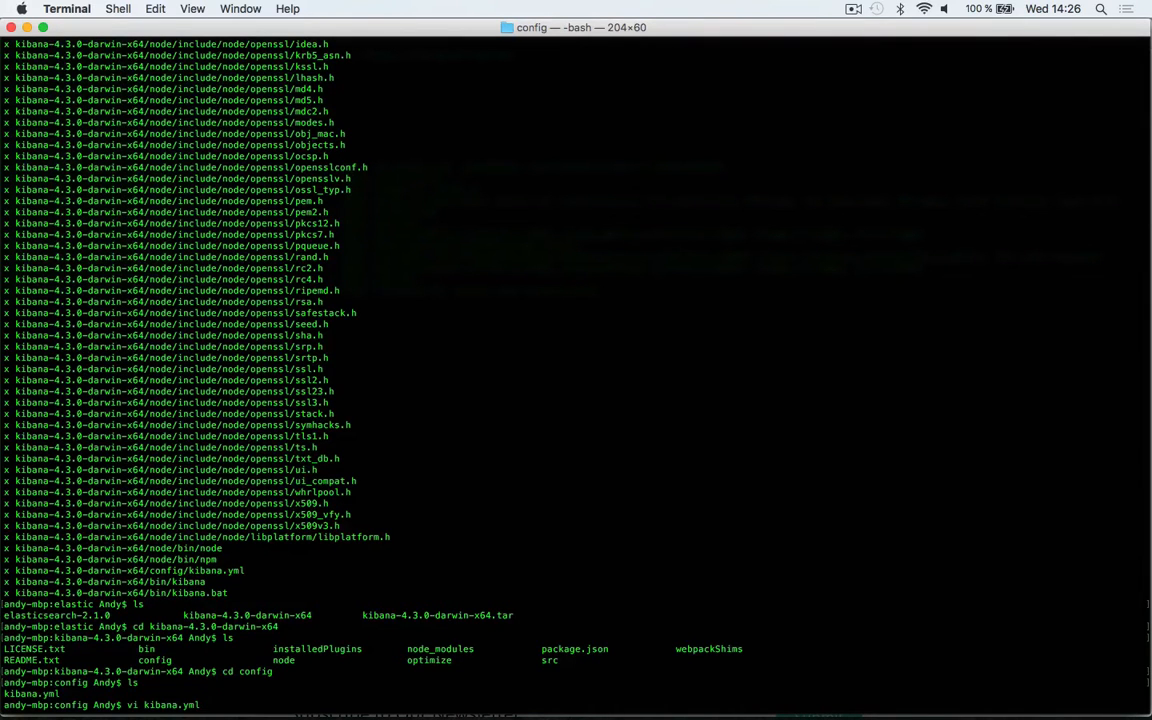
# Open kibana.yml in vi, uncomment elasticsearch.url for localhost:9200, and save and quit
pyautogui.press('Return')
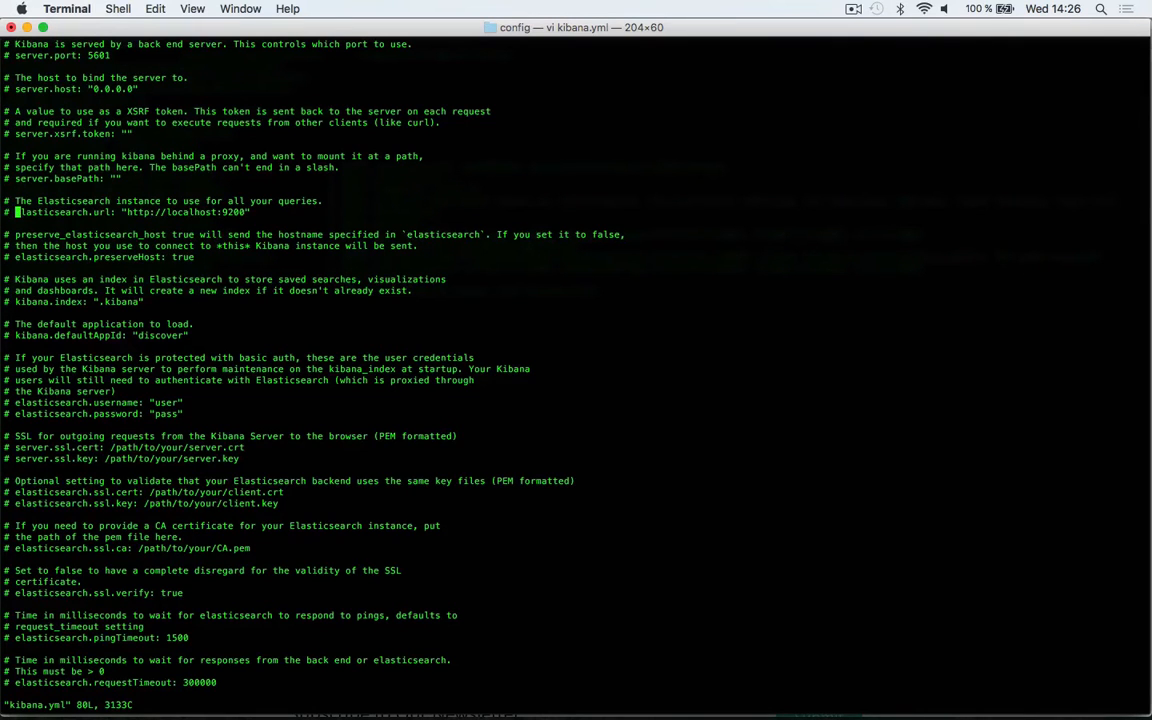
pyautogui.press('i')
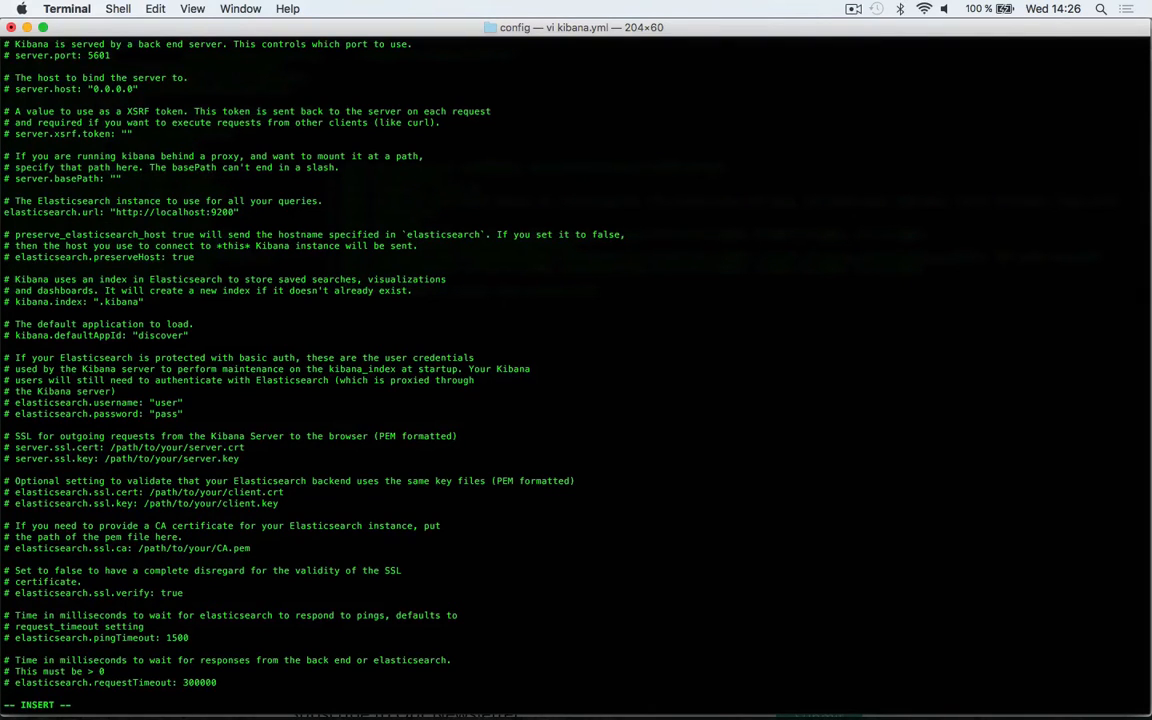
pyautogui.press('Escape')
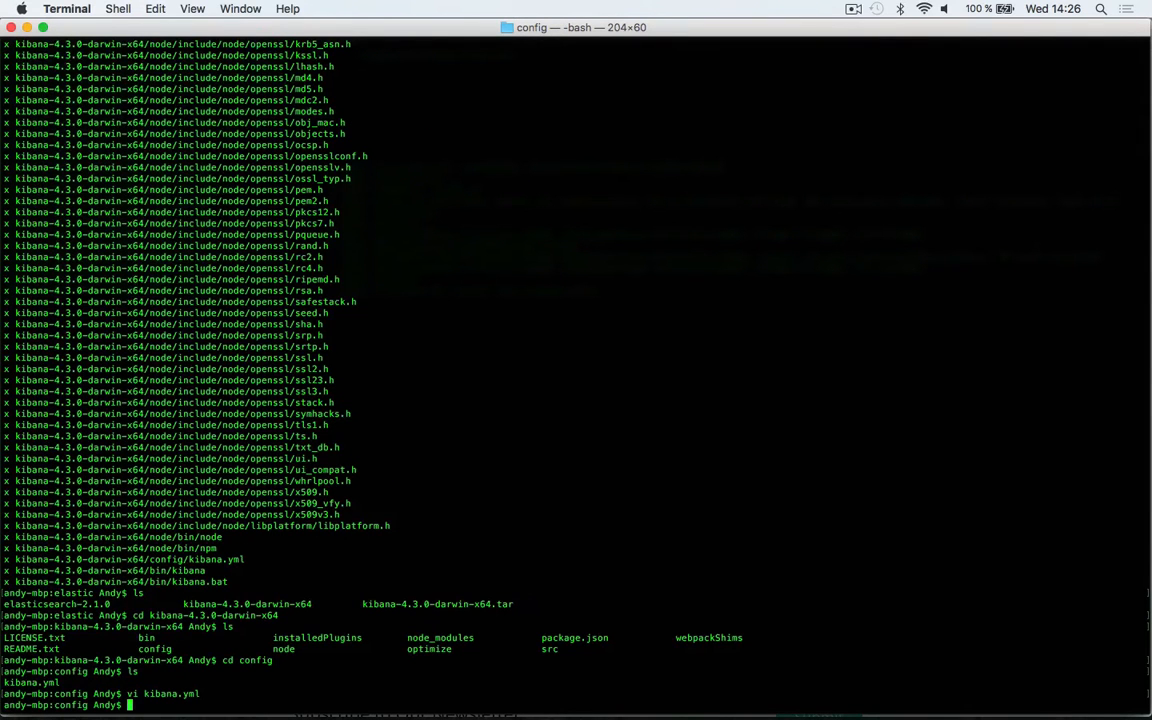
# Move up from config into Kibana's bin folder and launch the server with ./kibana
pyautogui.write('cd ..')
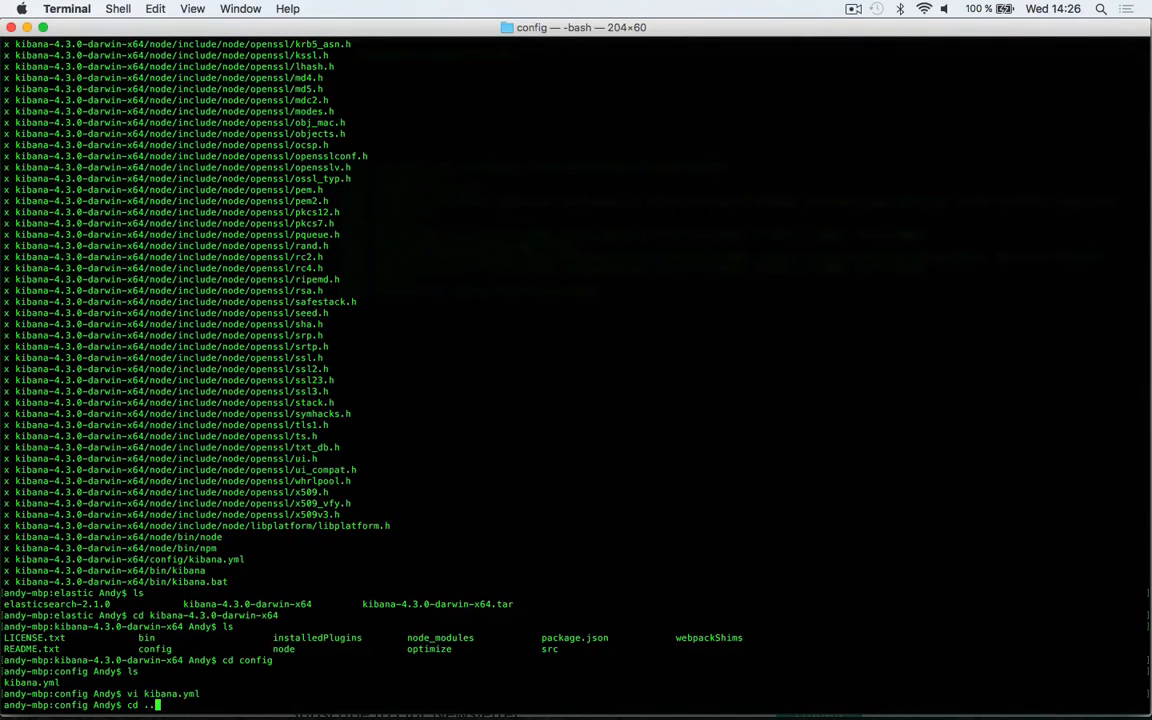
pyautogui.press('Return')
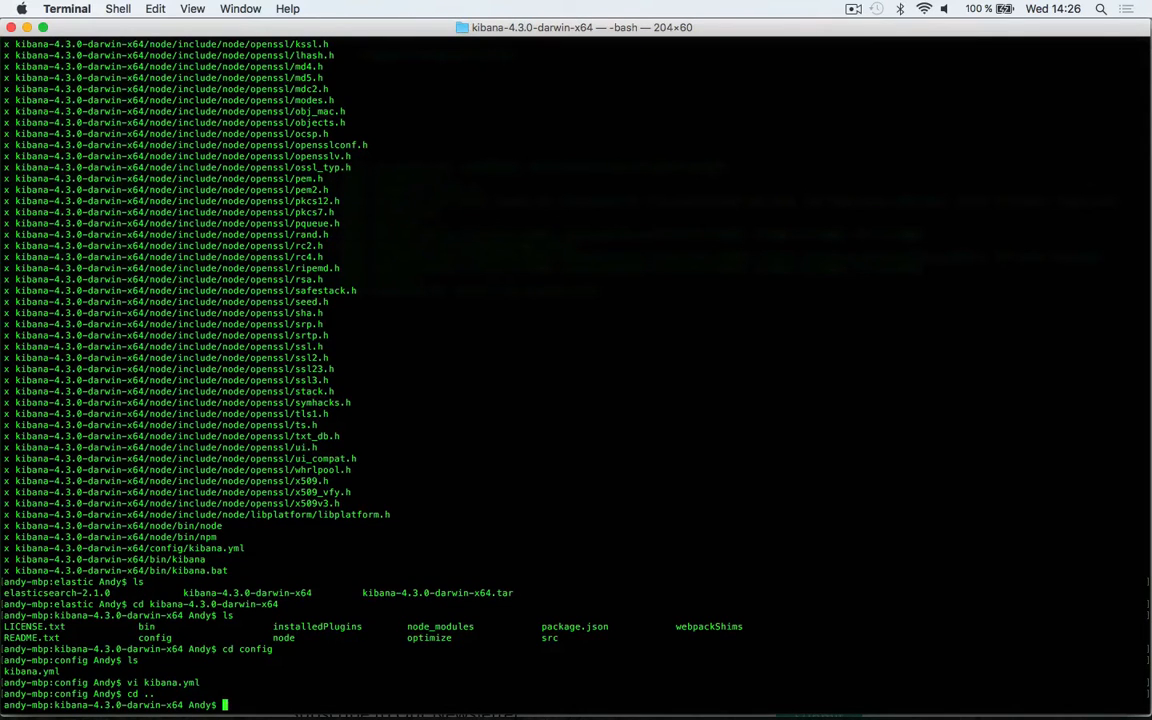
pyautogui.write('cd bin')
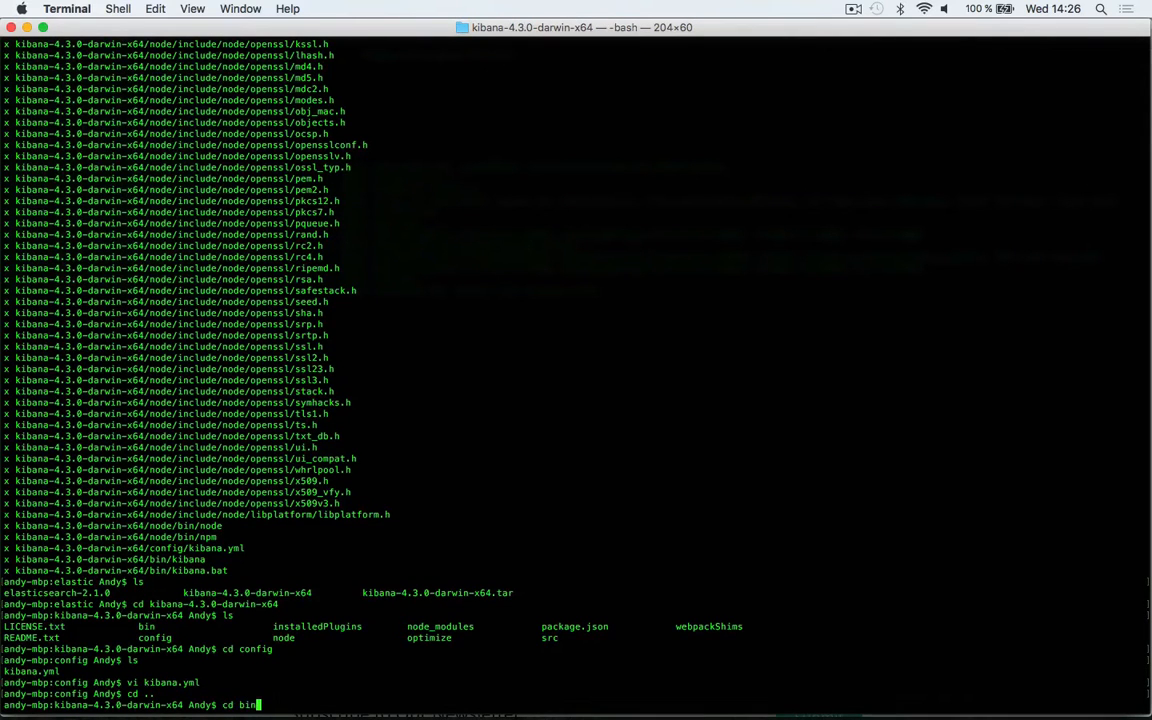
pyautogui.press('Return')
pyautogui.write('ls')
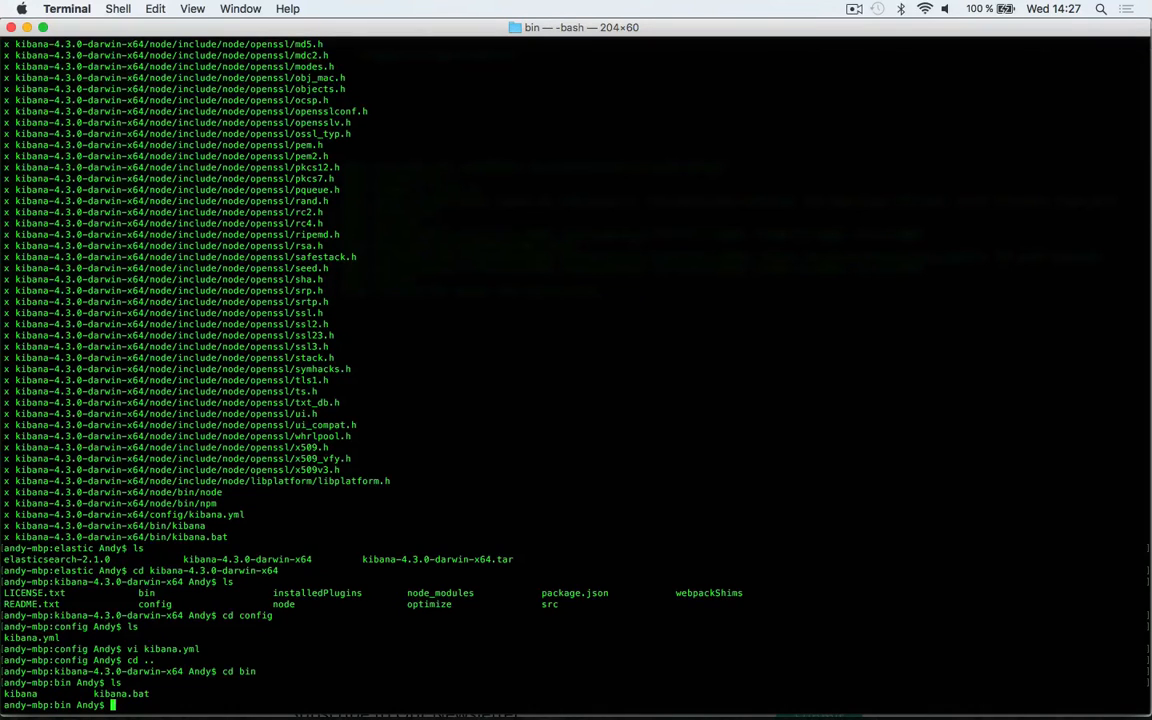
pyautogui.write('./')
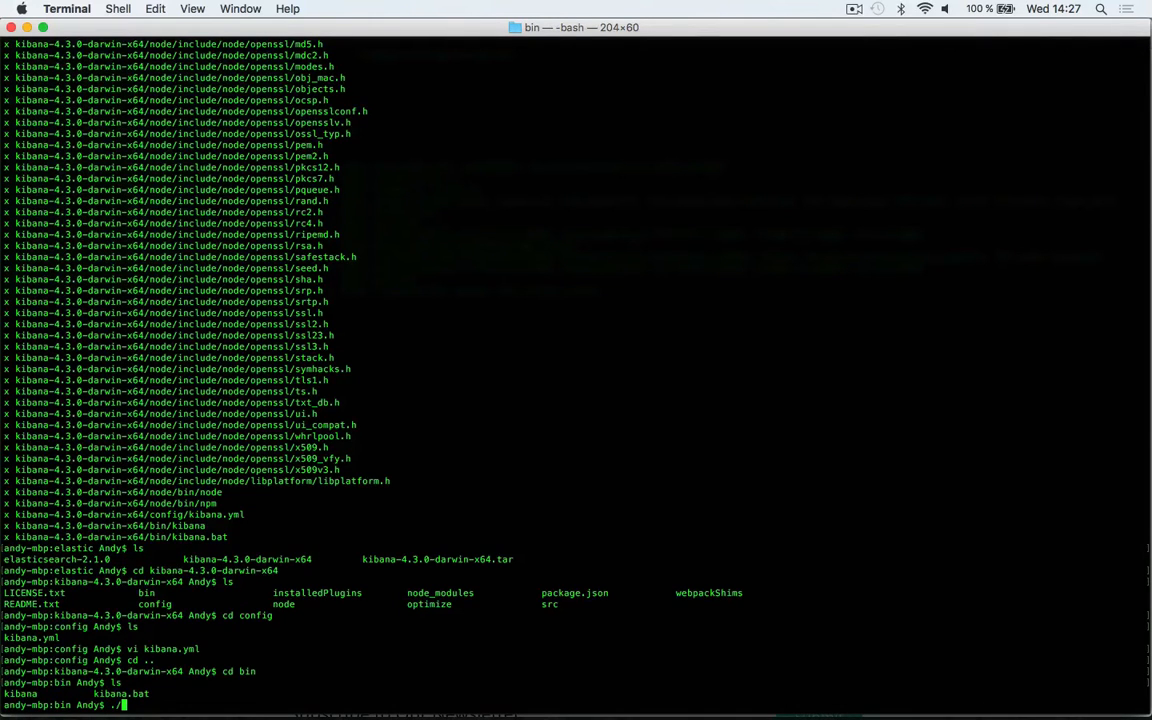
pyautogui.write('kibana')
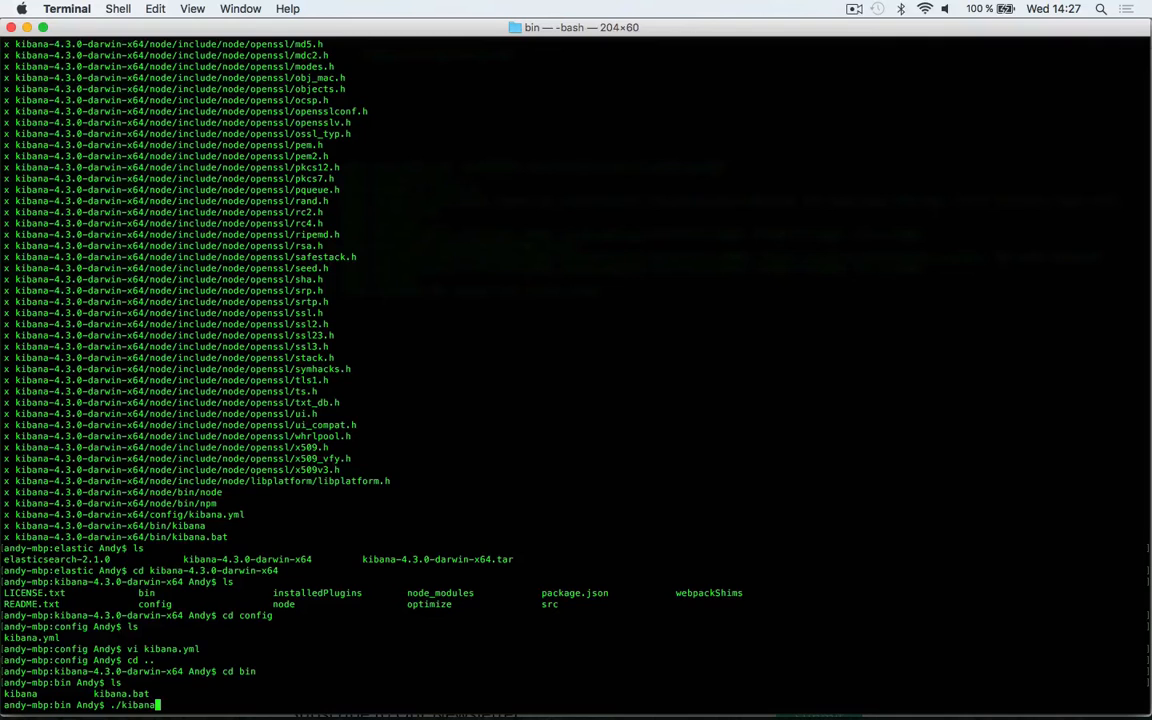
pyautogui.press('Return')
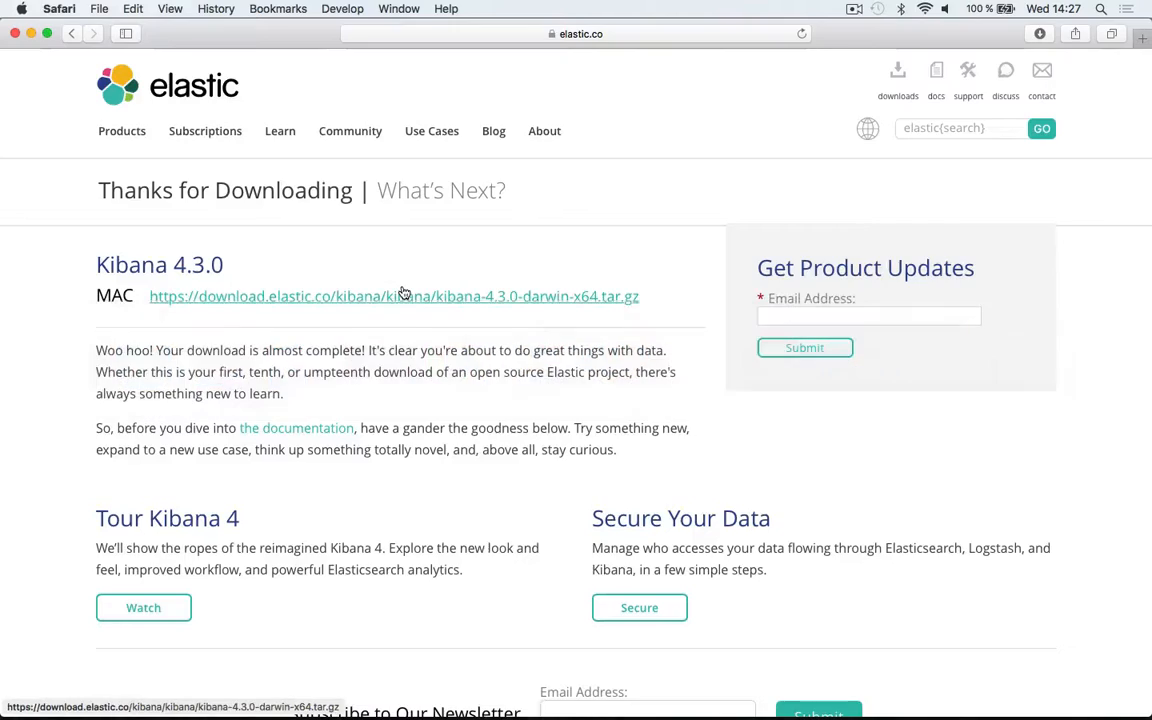
# Load localhost:5601 in Safari using the Kibana address-bar suggestion
pyautogui.click(575, 33)
pyautogui.write('http://localhost:5601')
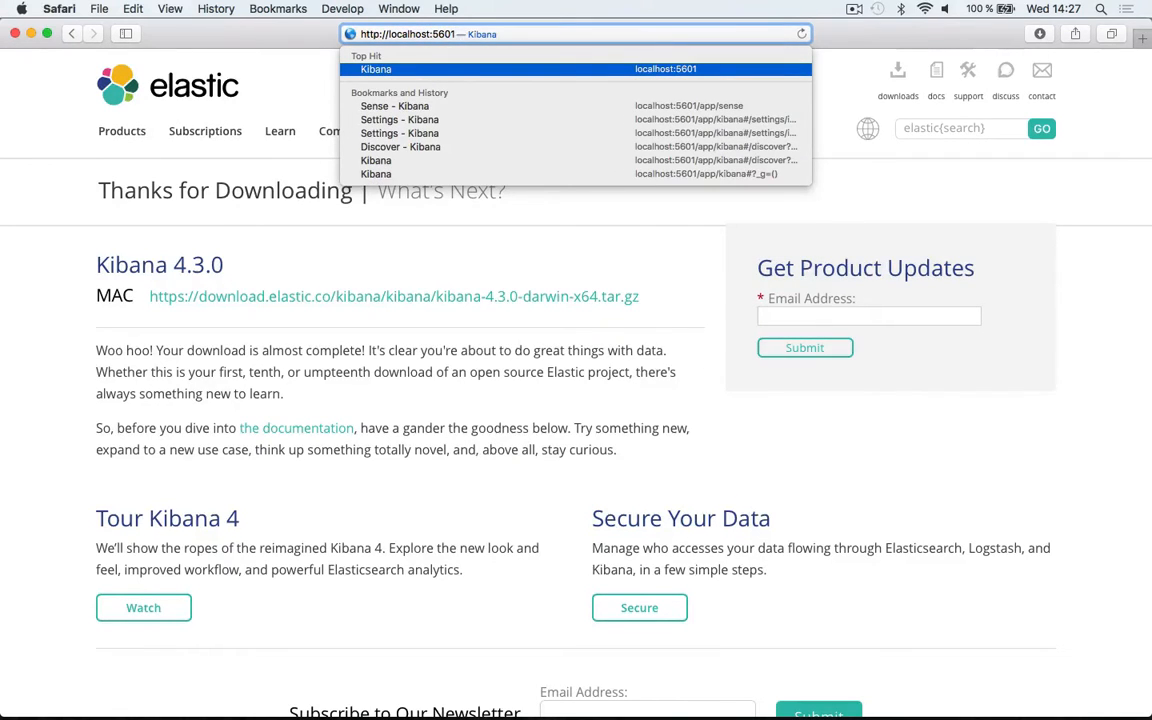
pyautogui.click(576, 68)
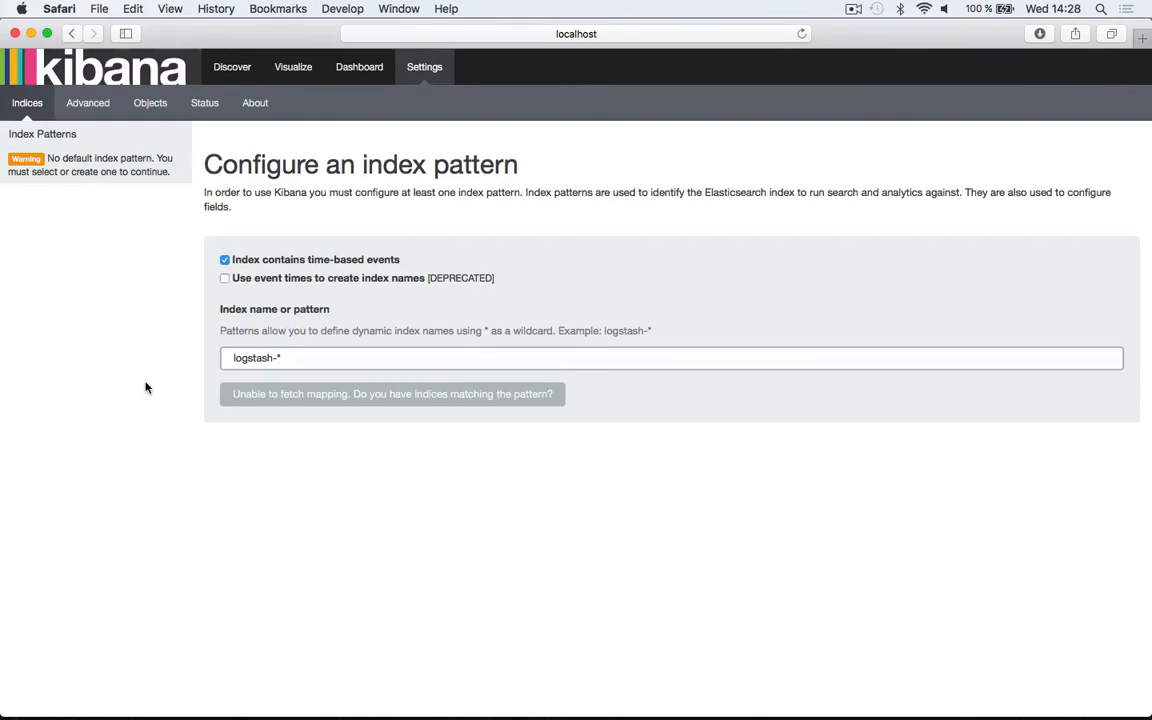
# Click on Kibana's Configure an index pattern page for logstash-* once it loads
pyautogui.click(146, 388)
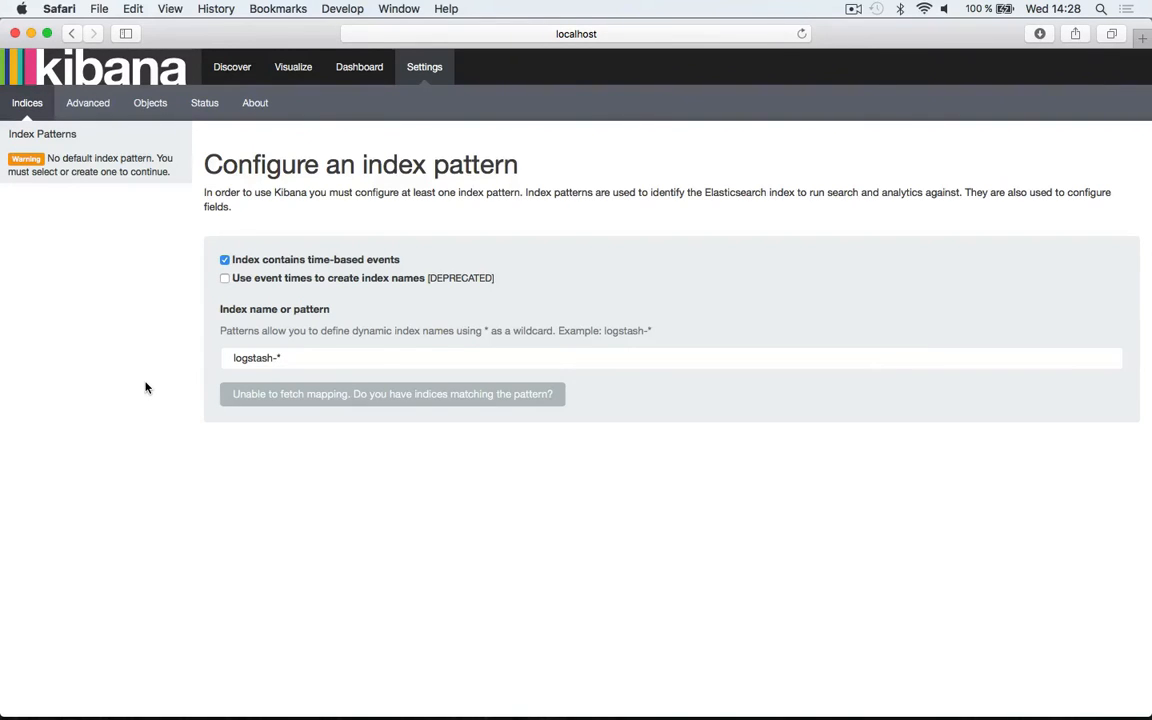